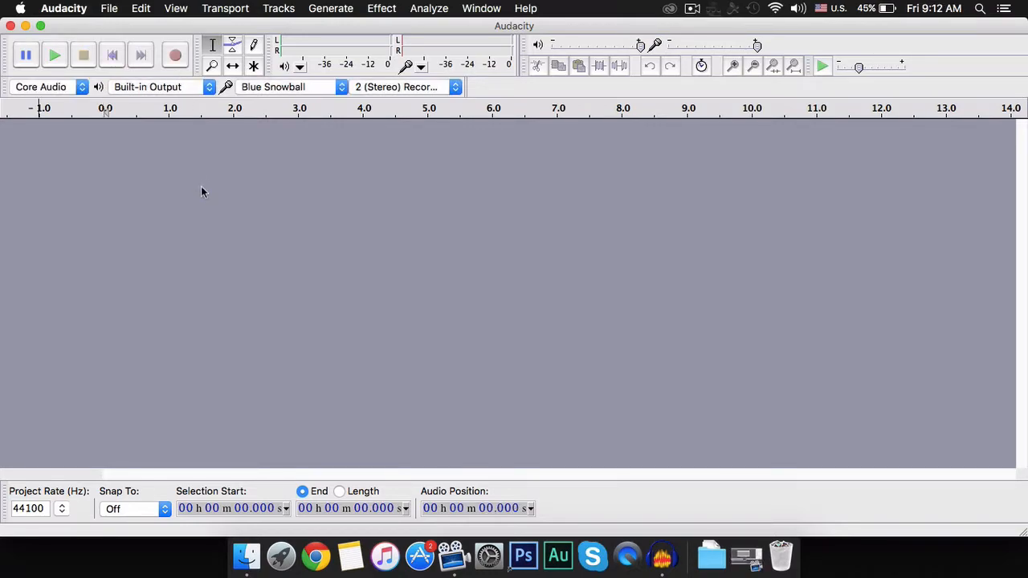
pyautogui.moveTo(183, 121)
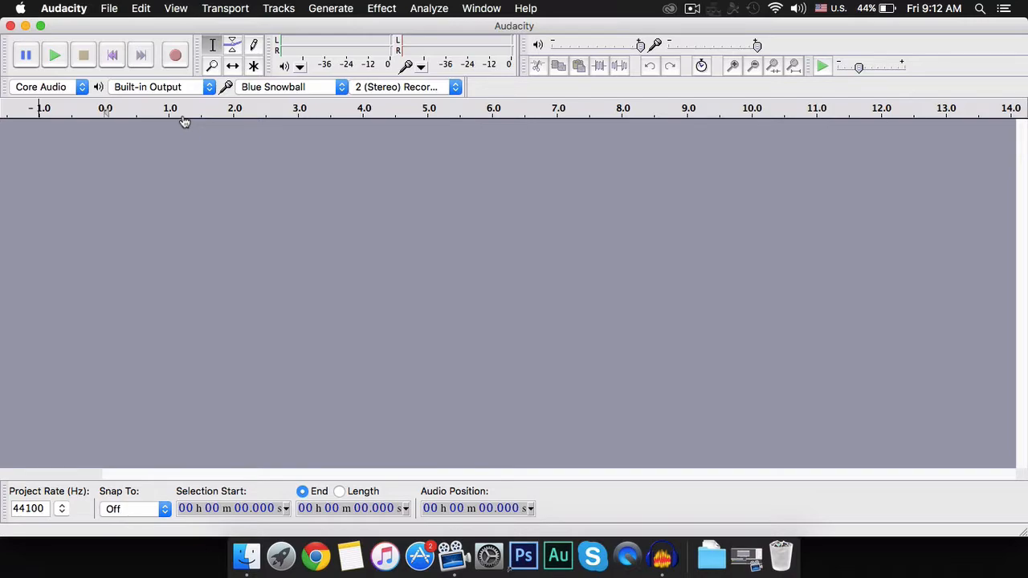
pyautogui.moveTo(175, 54)
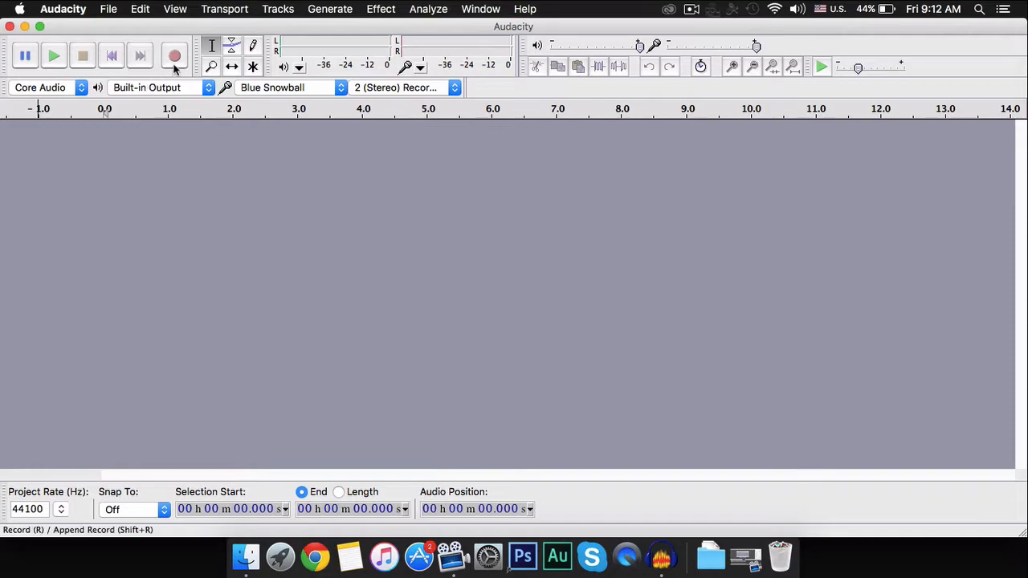
# Record a roughly 20-second stereo voice take into a new track and stop recording.
pyautogui.click(174, 55)
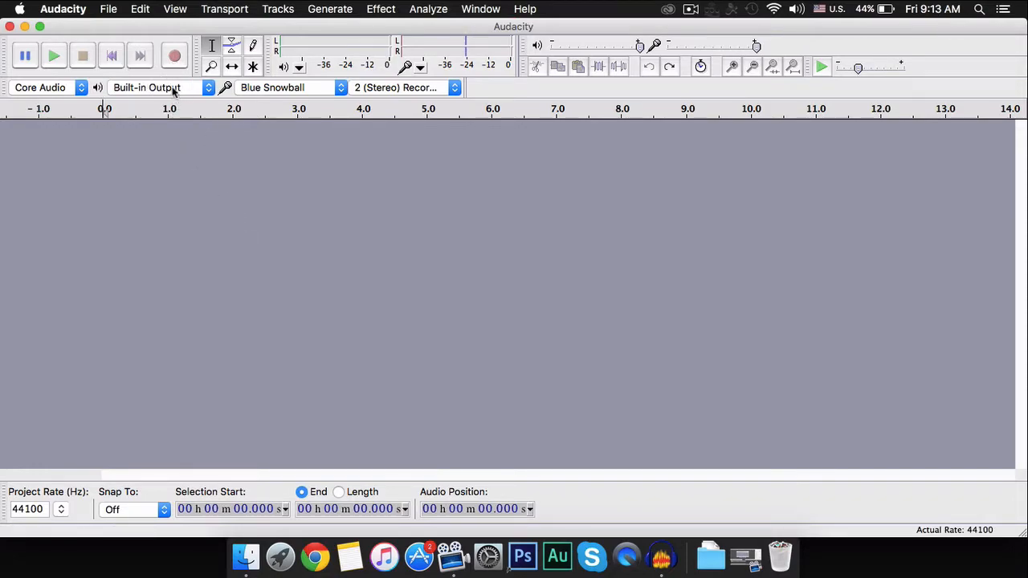
pyautogui.click(173, 54)
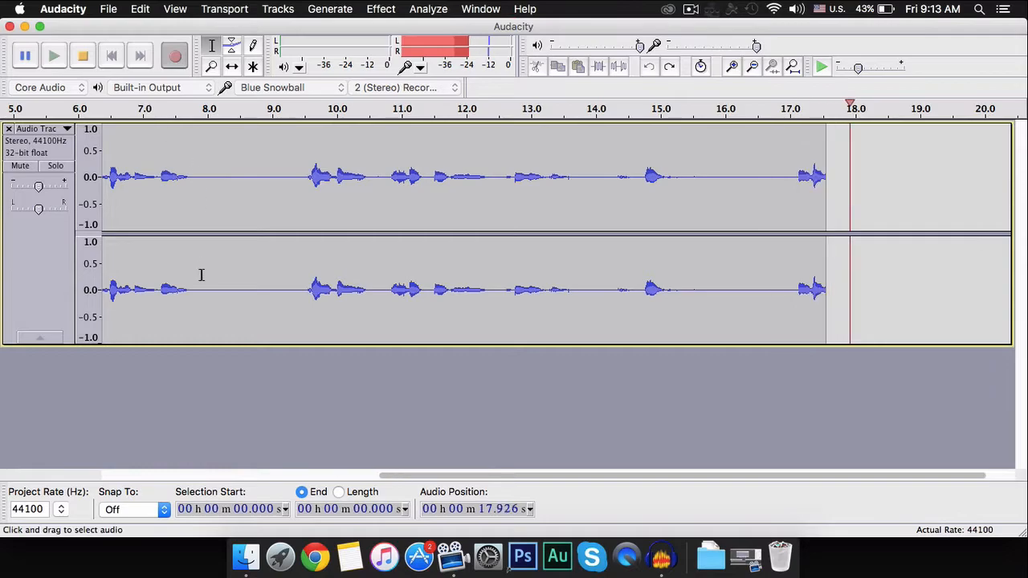
pyautogui.click(83, 55)
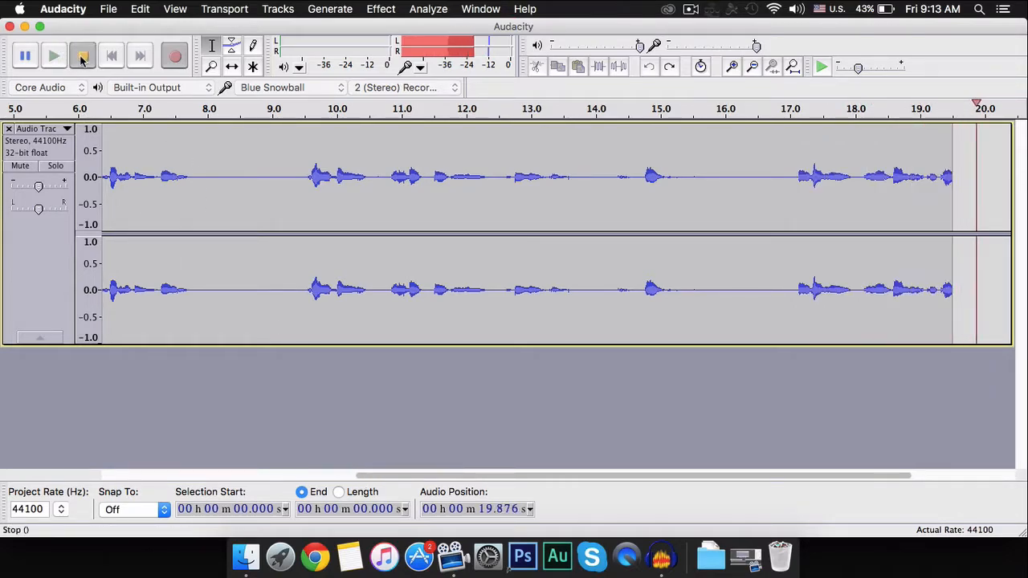
pyautogui.click(53, 55)
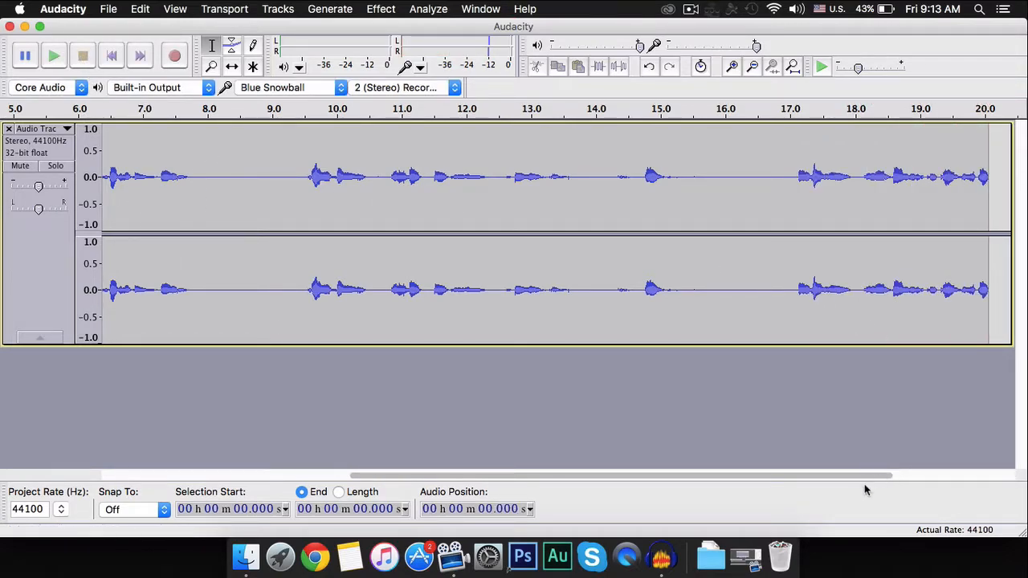
pyautogui.moveTo(822, 479)
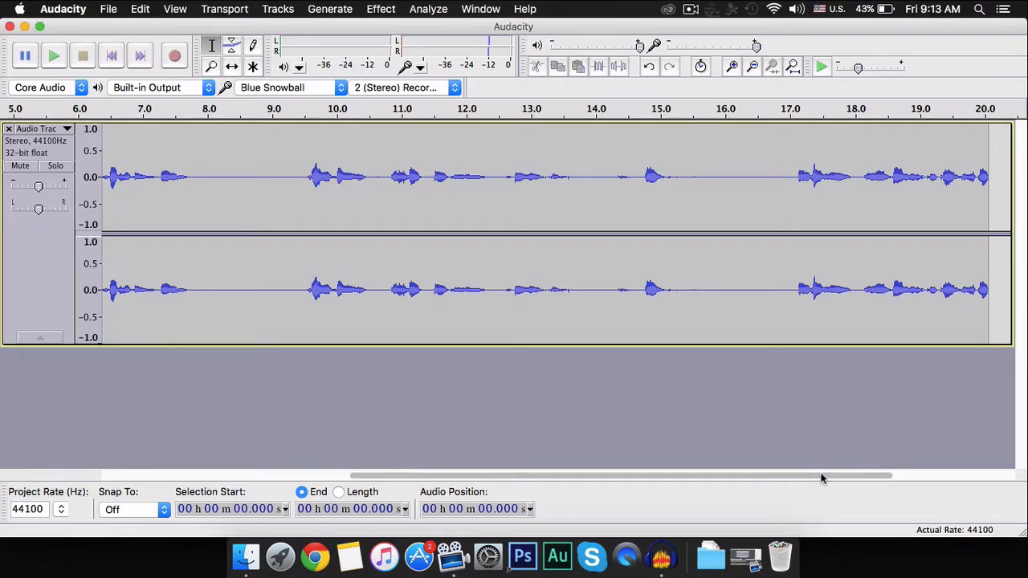
pyautogui.moveTo(864, 478)
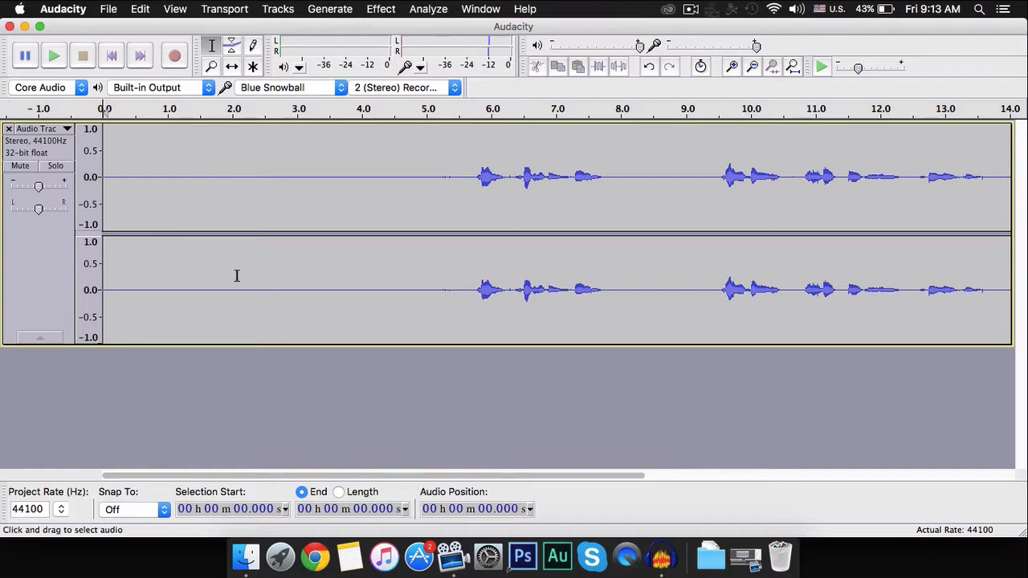
pyautogui.click(55, 55)
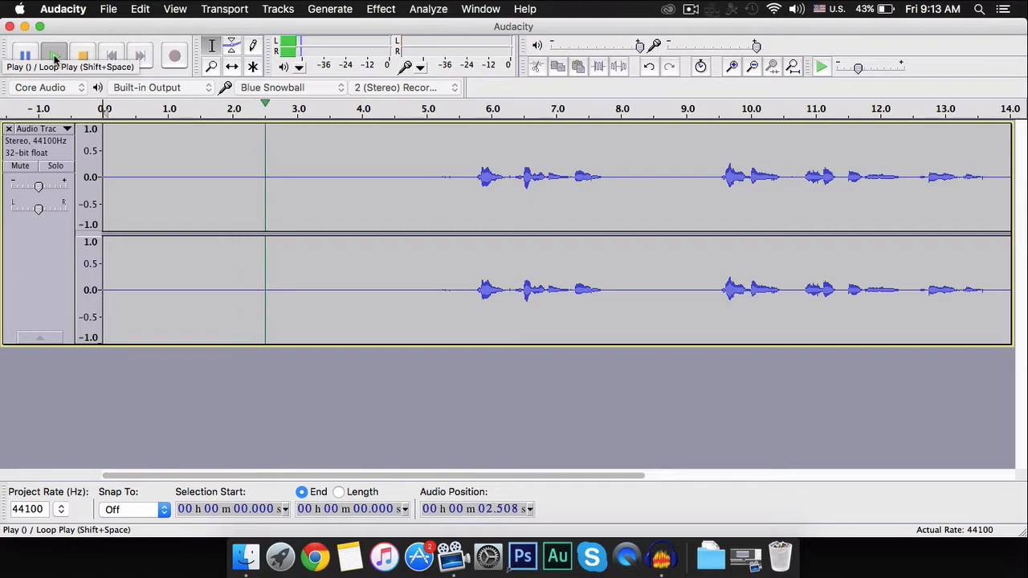
pyautogui.click(54, 55)
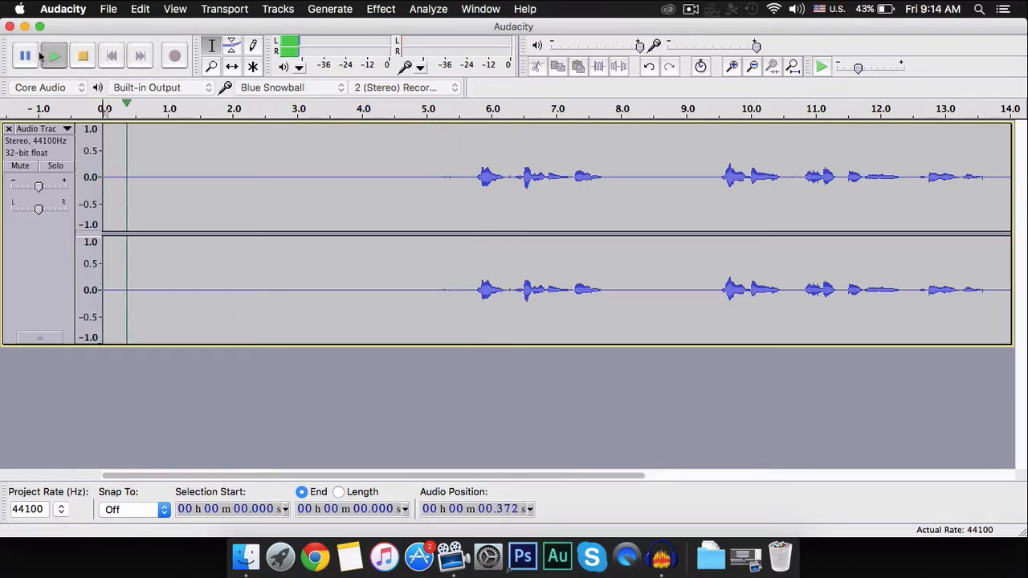
pyautogui.click(53, 55)
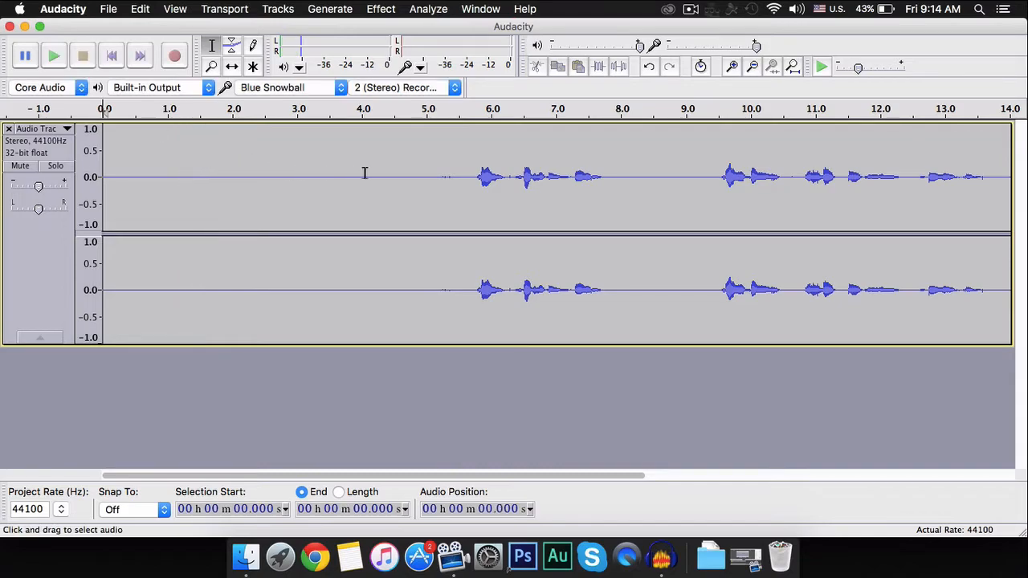
# Select the silent 0–5 s lead-in and capture it as the Noise Removal noise profile.
pyautogui.click(431, 177)
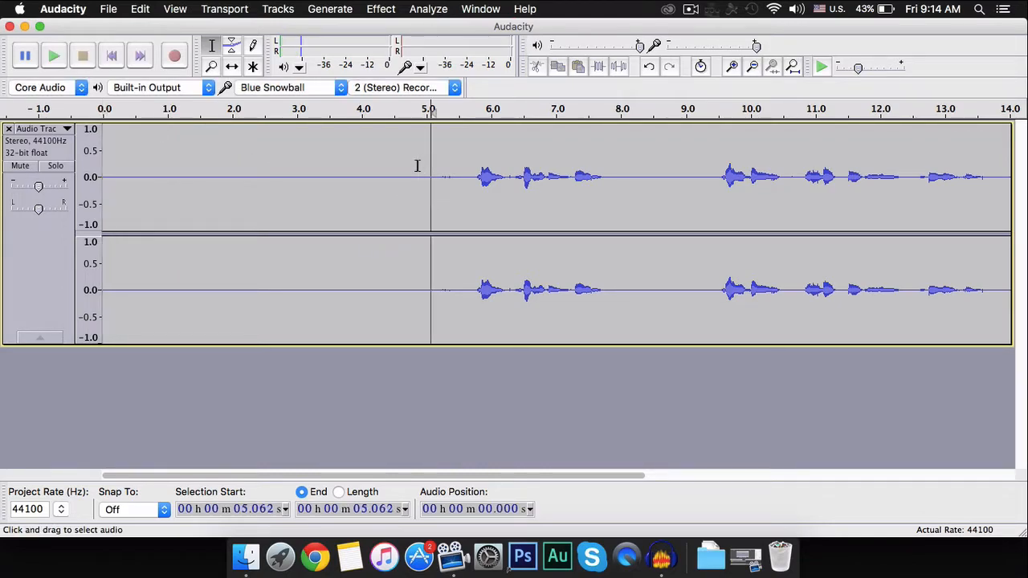
pyautogui.moveTo(104, 177); pyautogui.dragTo(431, 176)
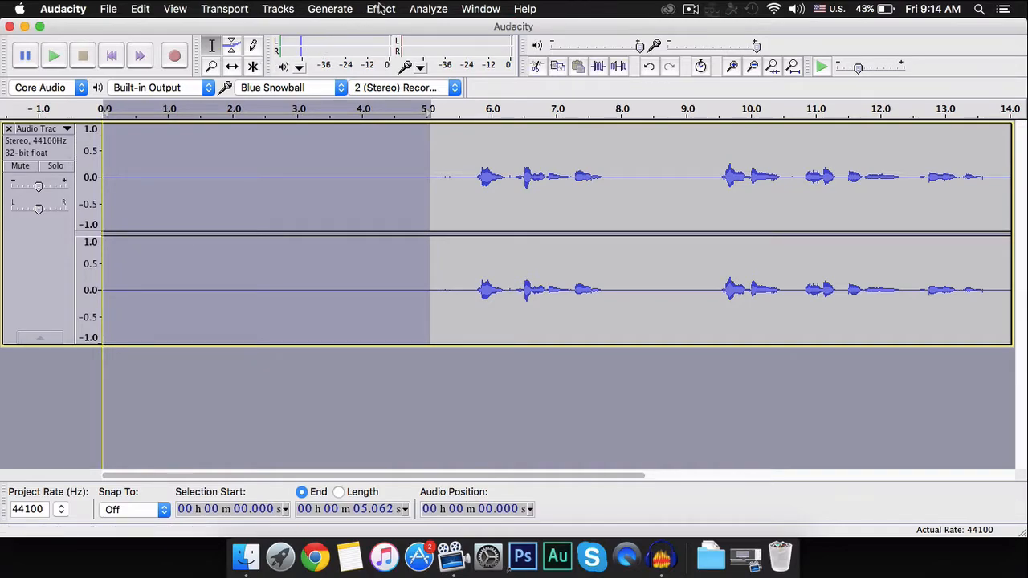
pyautogui.click(379, 10)
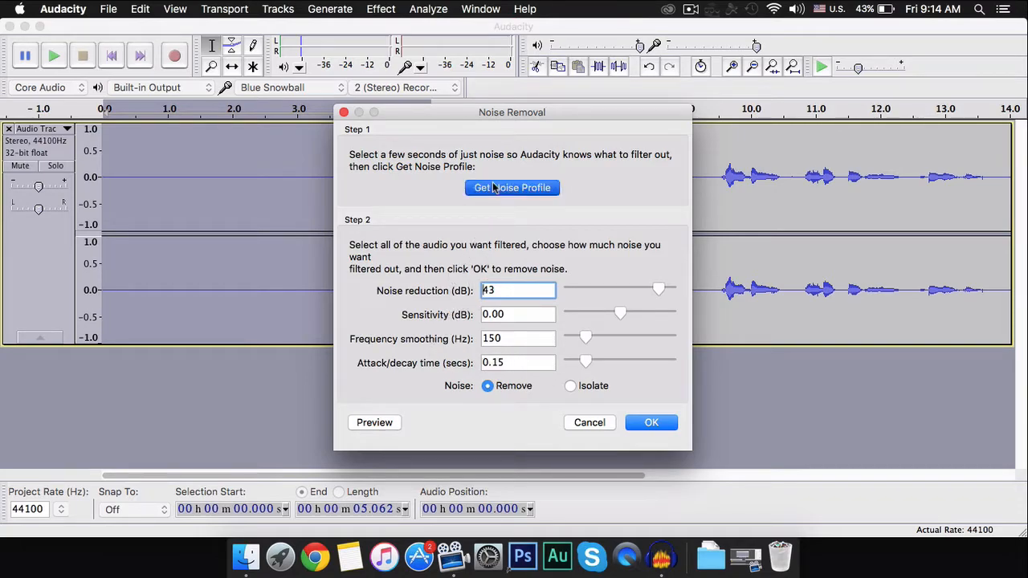
pyautogui.click(652, 423)
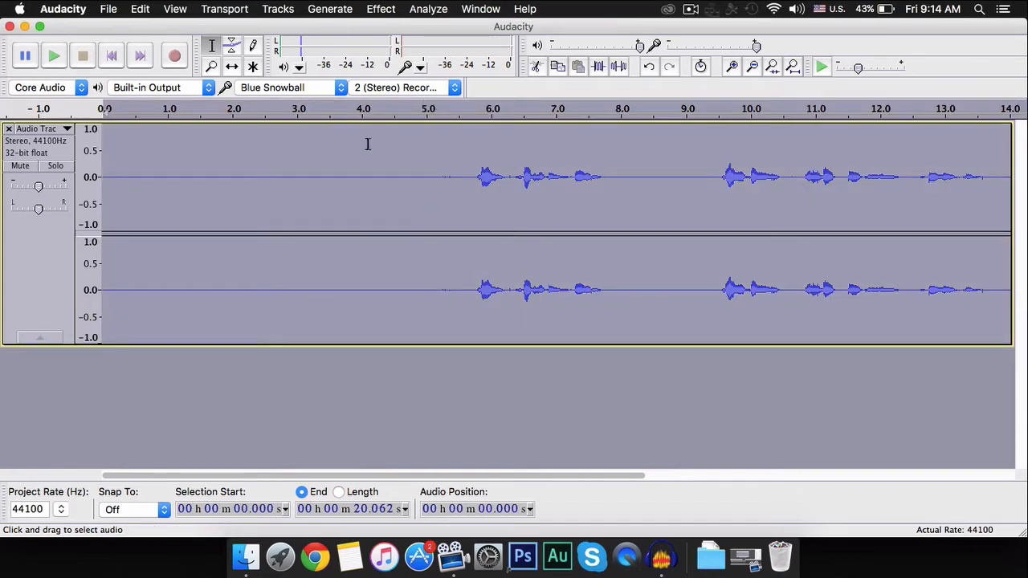
# Apply Noise Removal with the captured profile to the whole 20-second recording.
pyautogui.click(379, 9)
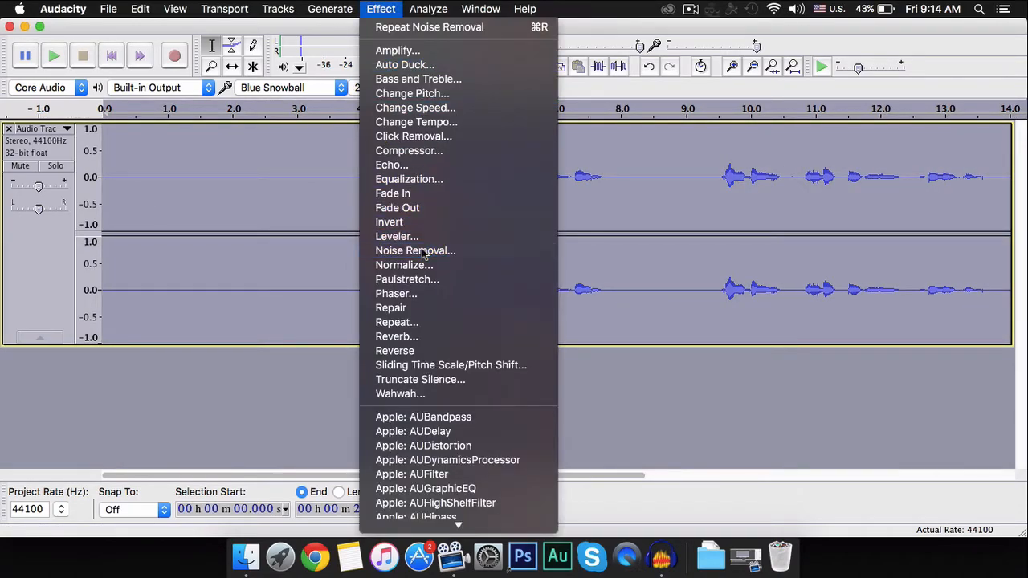
pyautogui.click(415, 251)
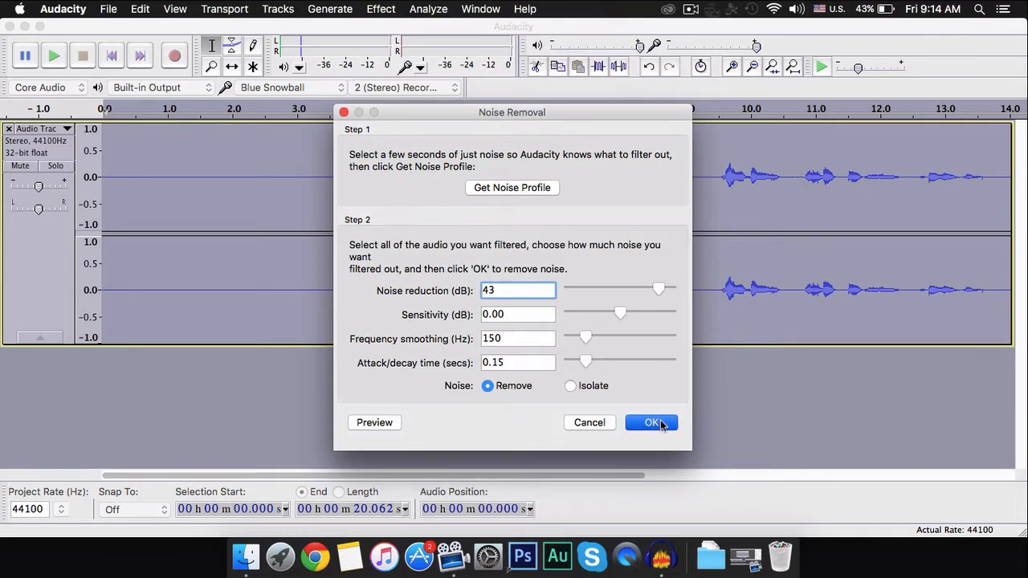
pyautogui.click(652, 422)
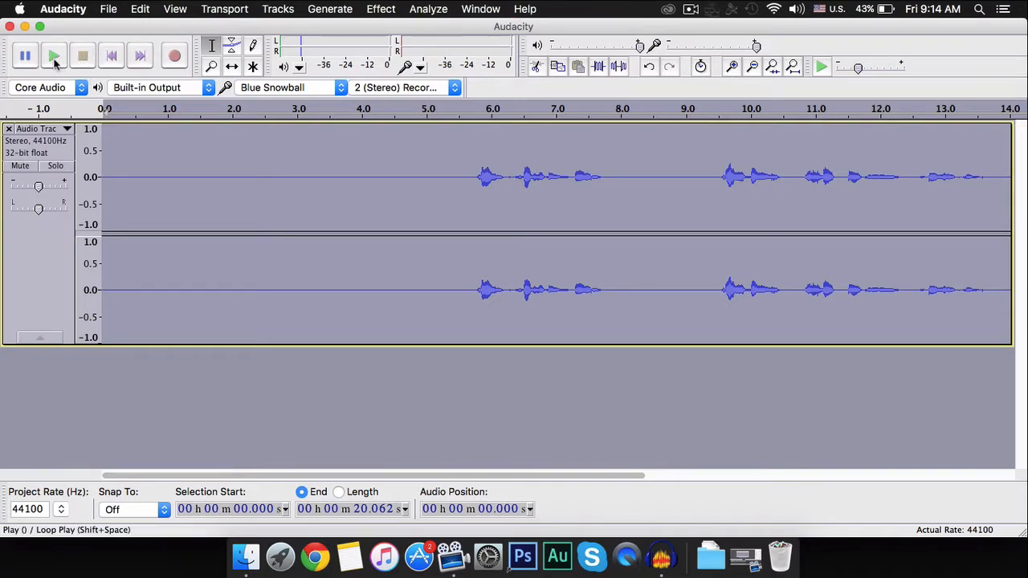
pyautogui.click(54, 54)
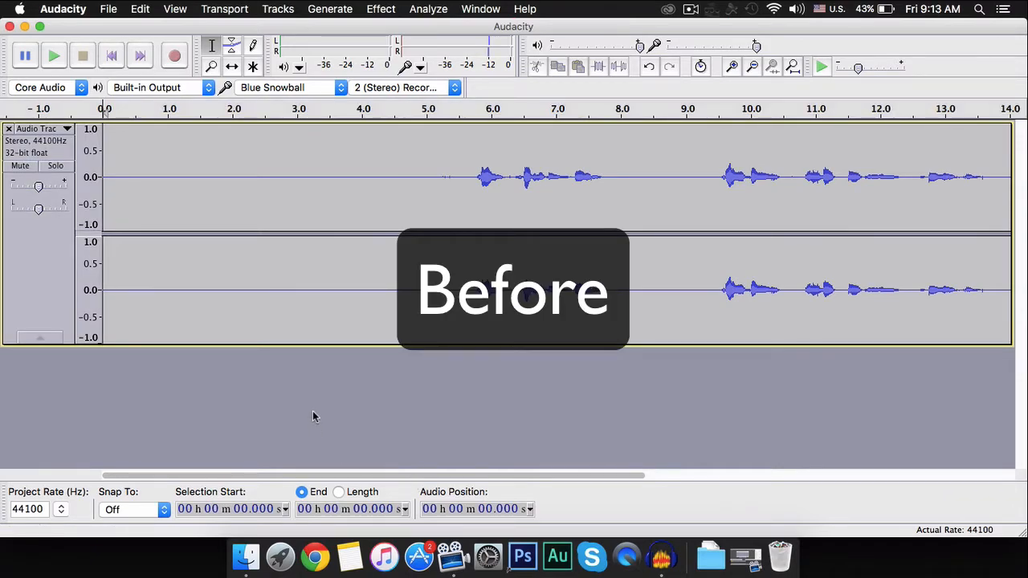
pyautogui.click(54, 55)
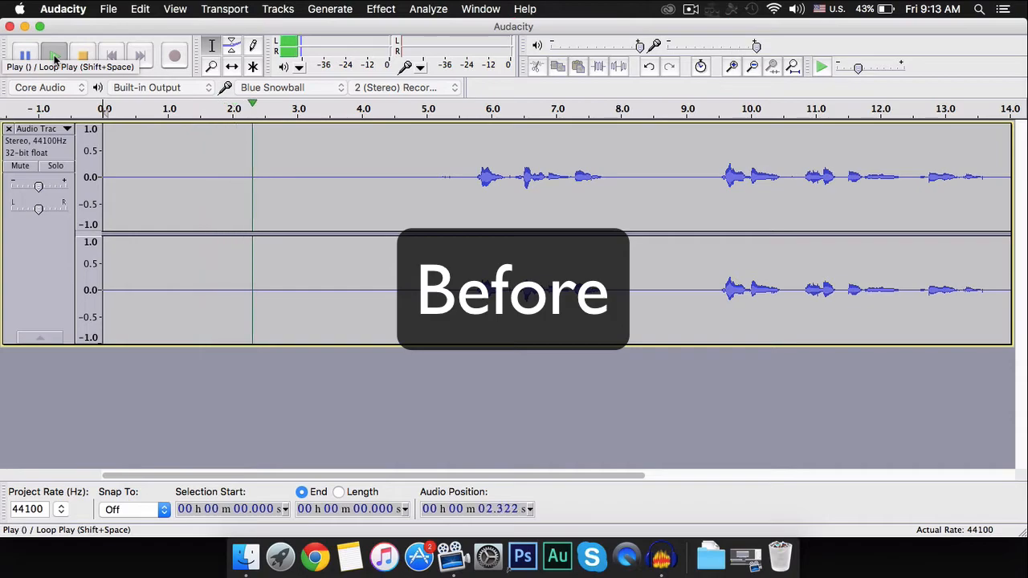
pyautogui.click(55, 54)
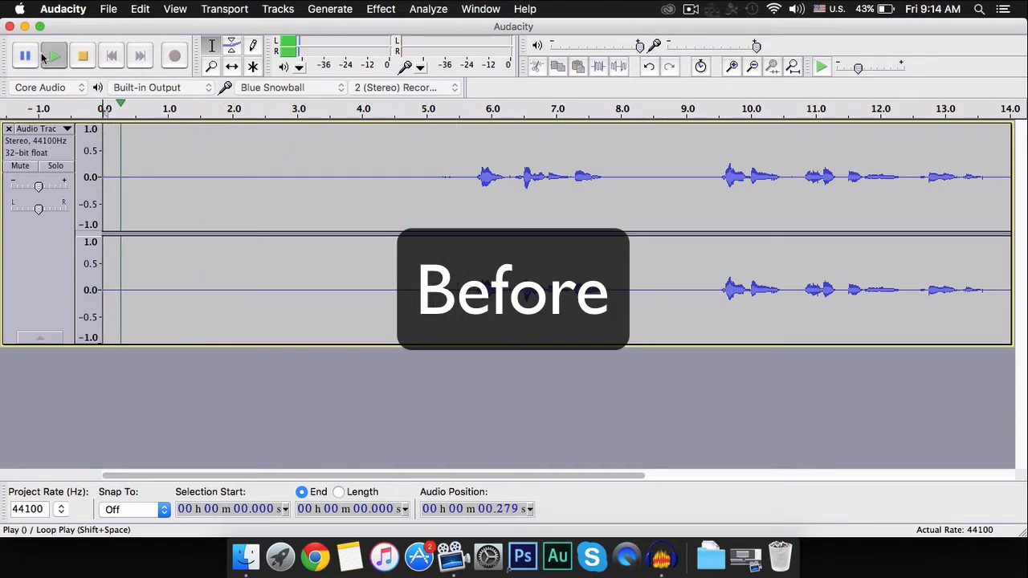
pyautogui.click(53, 55)
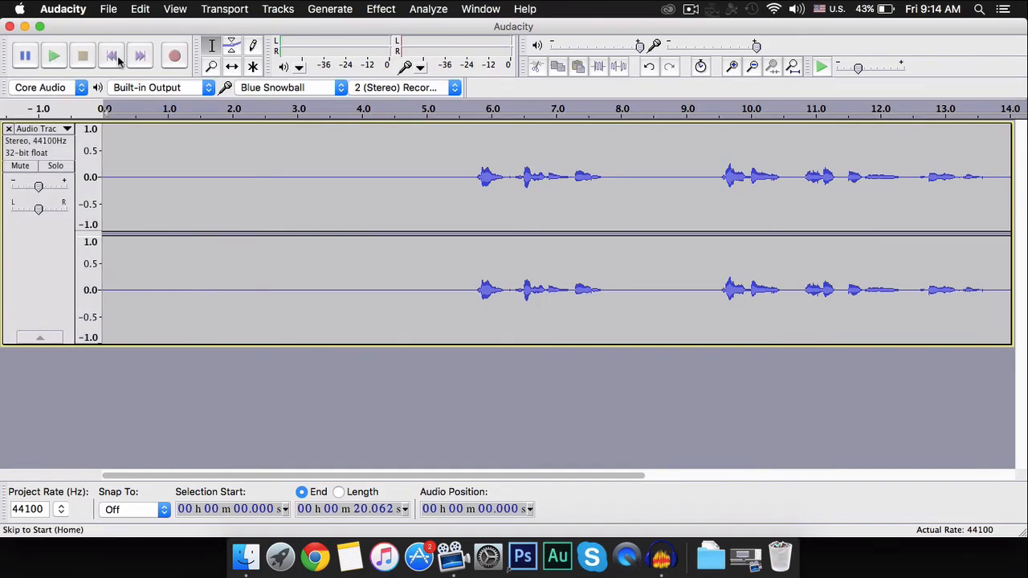
pyautogui.click(54, 55)
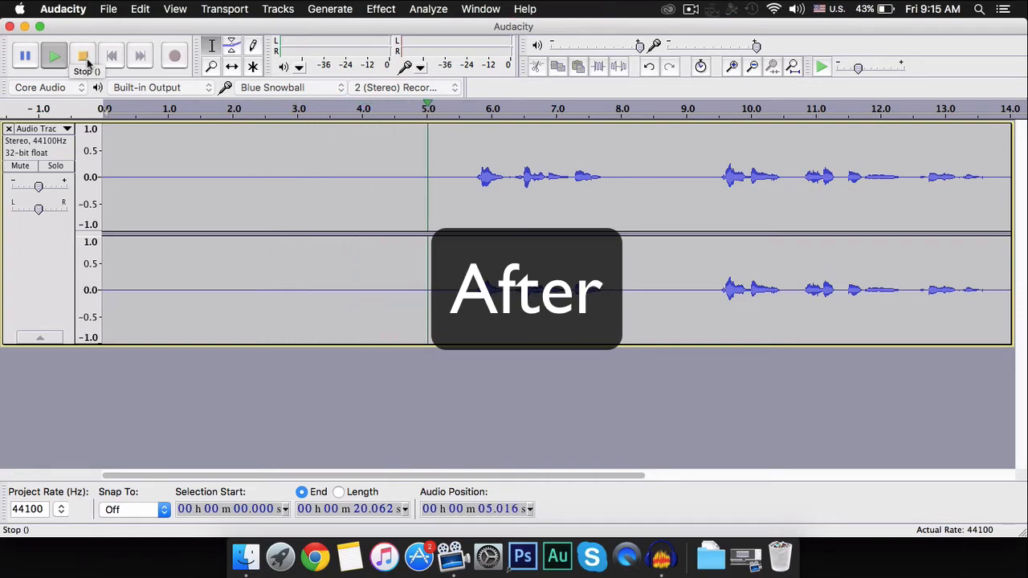
pyautogui.click(84, 54)
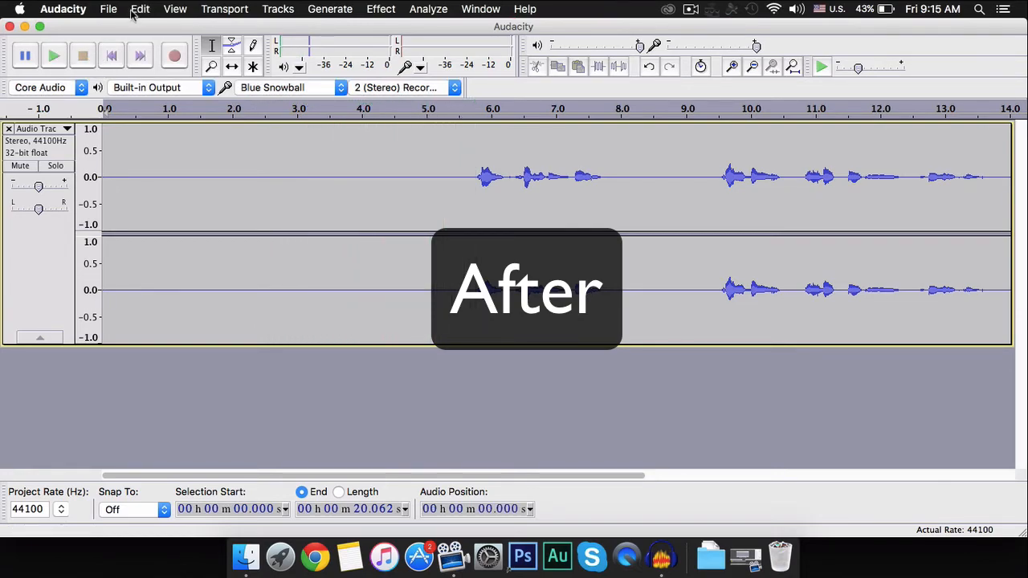